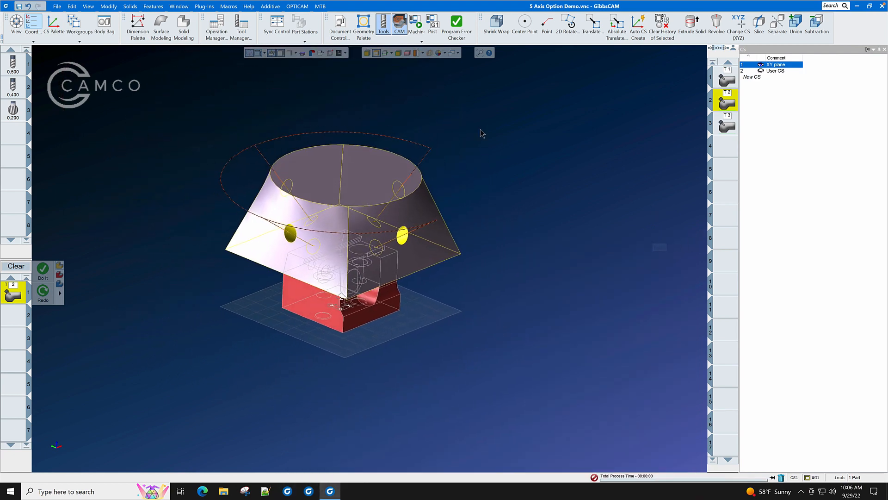
- Launch Machine Sim to load the part on the five-axis tilting rotary table
{"action": "left_click", "coordinate": [415, 22]}
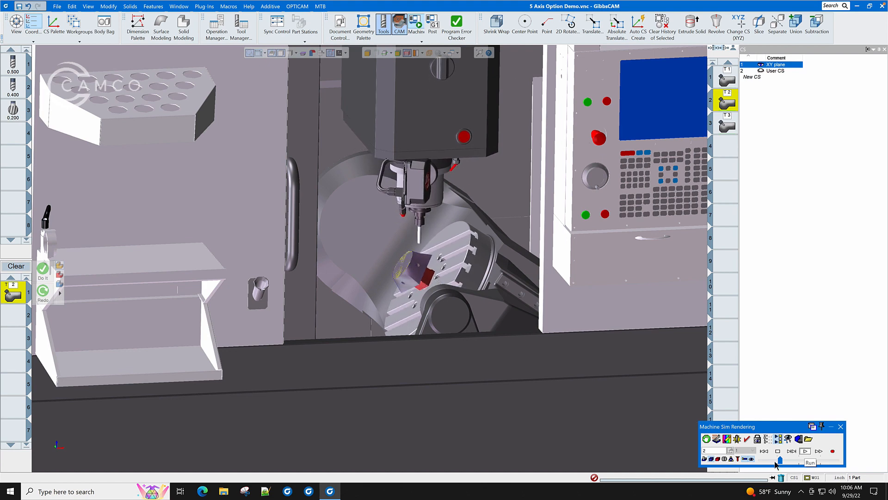